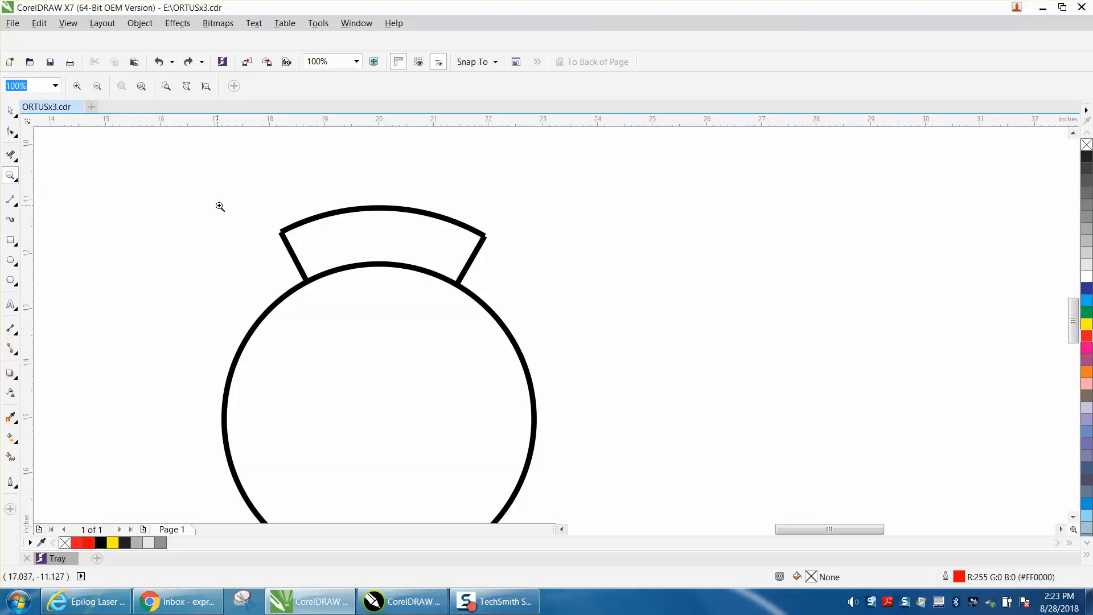
# Zoom in on the arc band and select its two curve pieces with the Shape tool.
pyautogui.moveTo(220, 206); pyautogui.dragTo(602, 345)
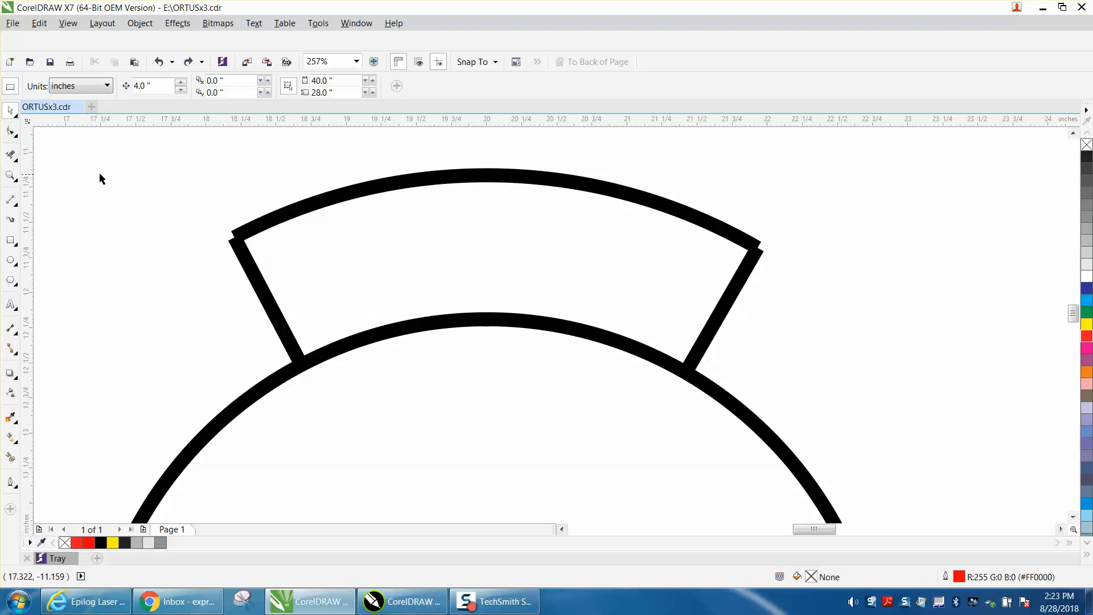
pyautogui.click(488, 209)
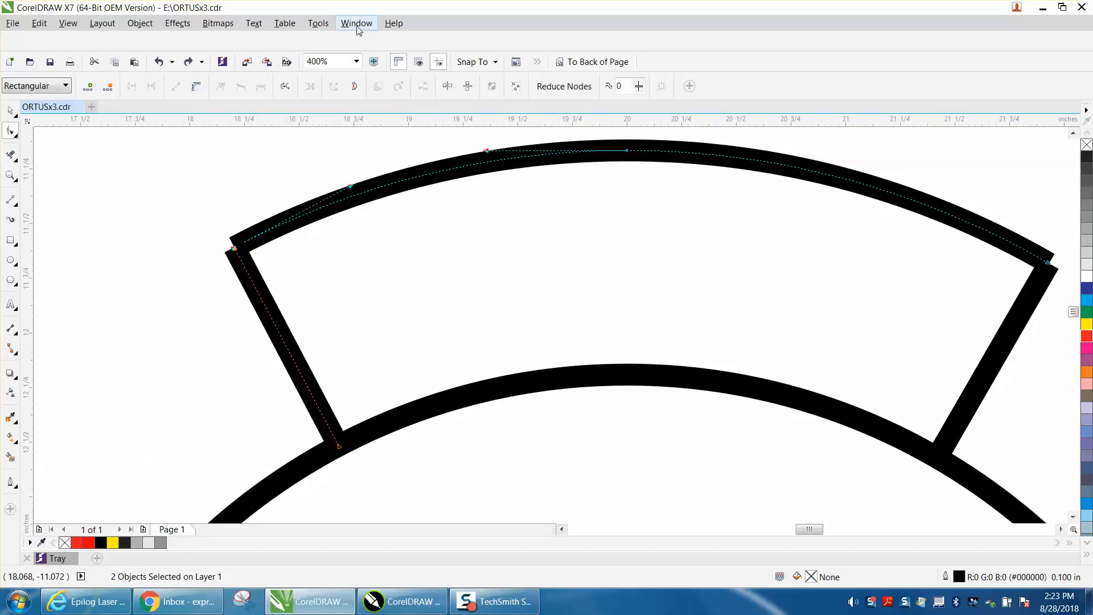
# Join the band's arc and side pieces via the Join Curves docker, Extend with 0.02" tolerance.
pyautogui.click(356, 23)
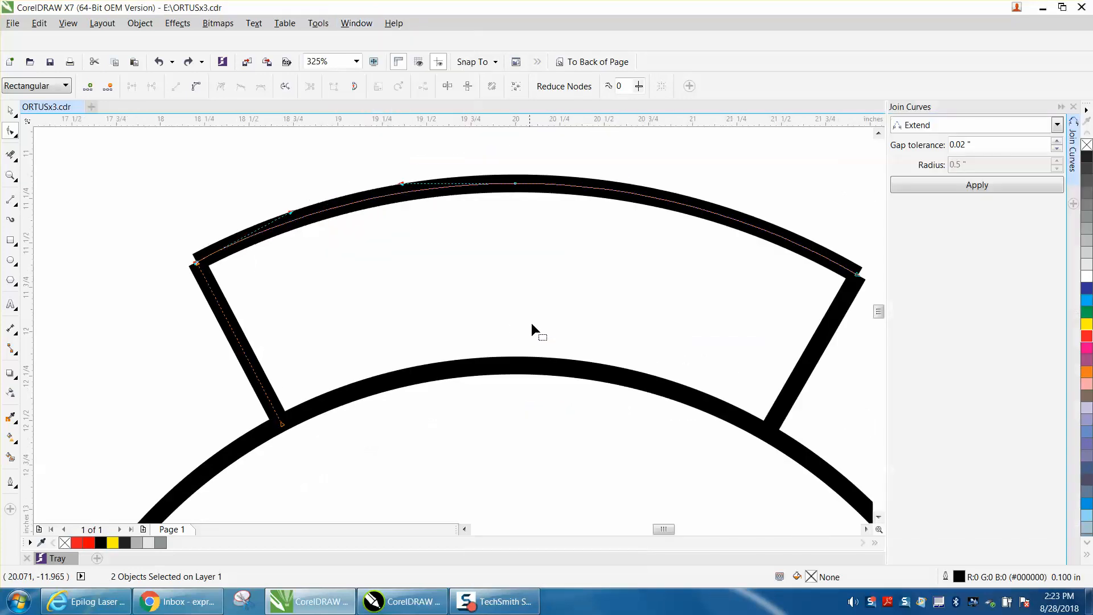
pyautogui.click(977, 184)
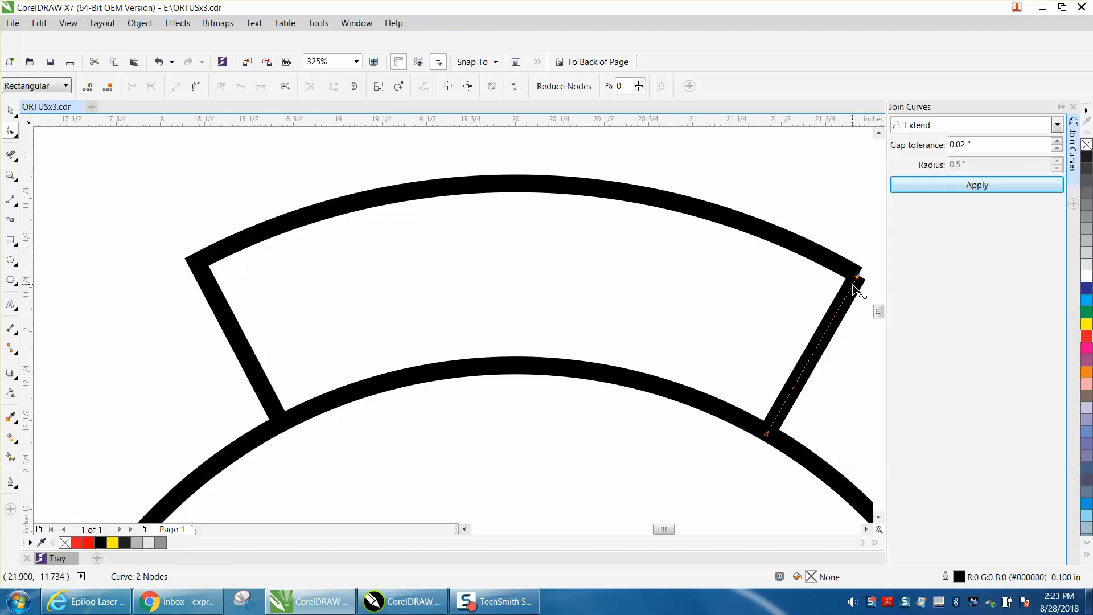
pyautogui.moveTo(856, 277)
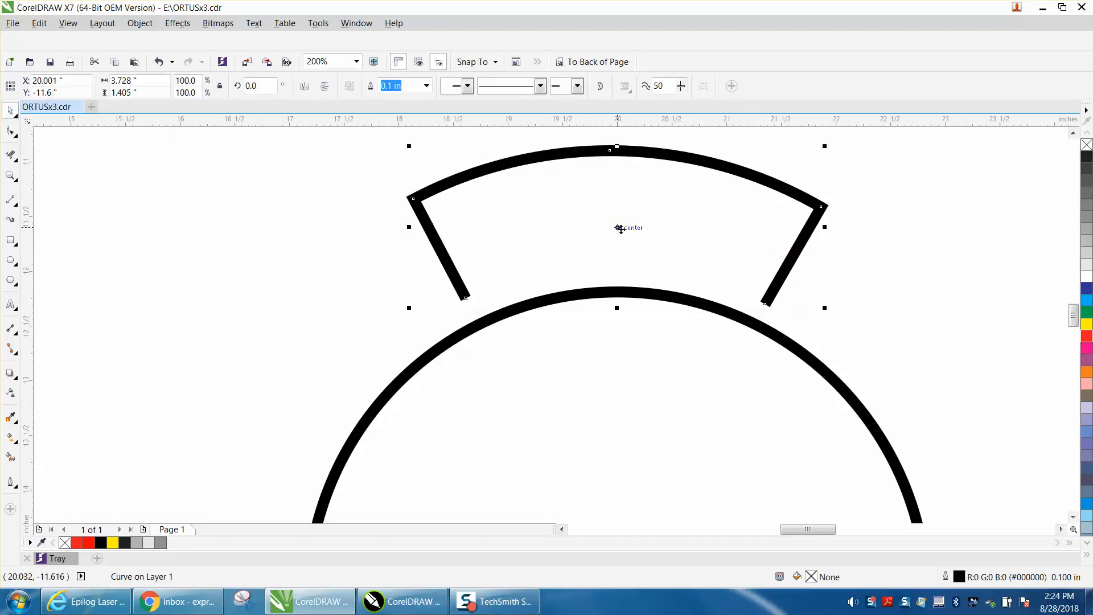
pyautogui.click(158, 61)
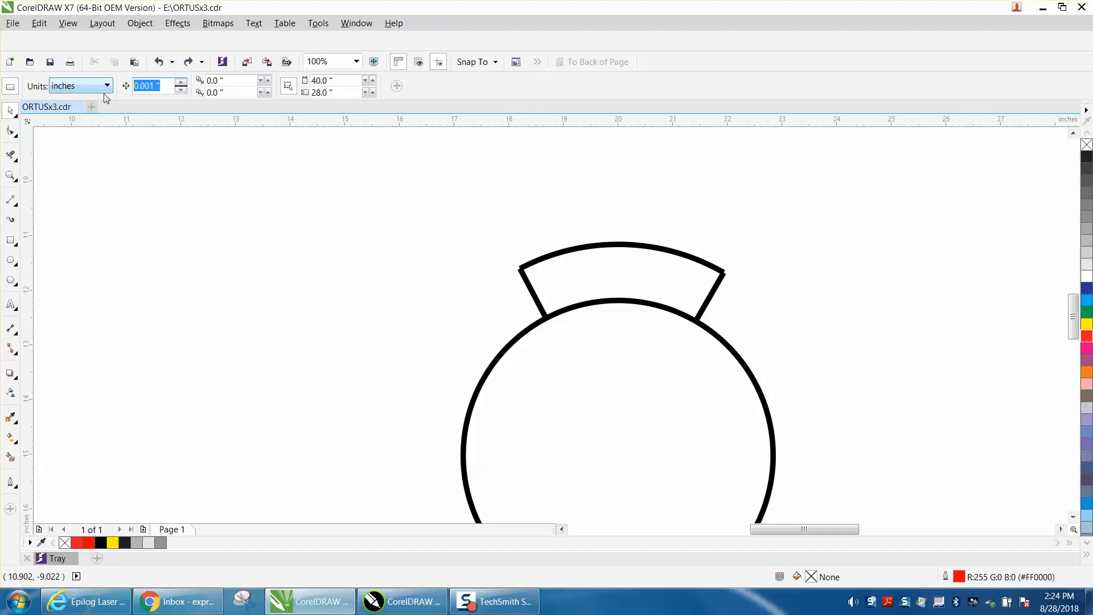
# Set nudge to 4, smart-fill the band area, and move the new shape out and back.
pyautogui.write('4')
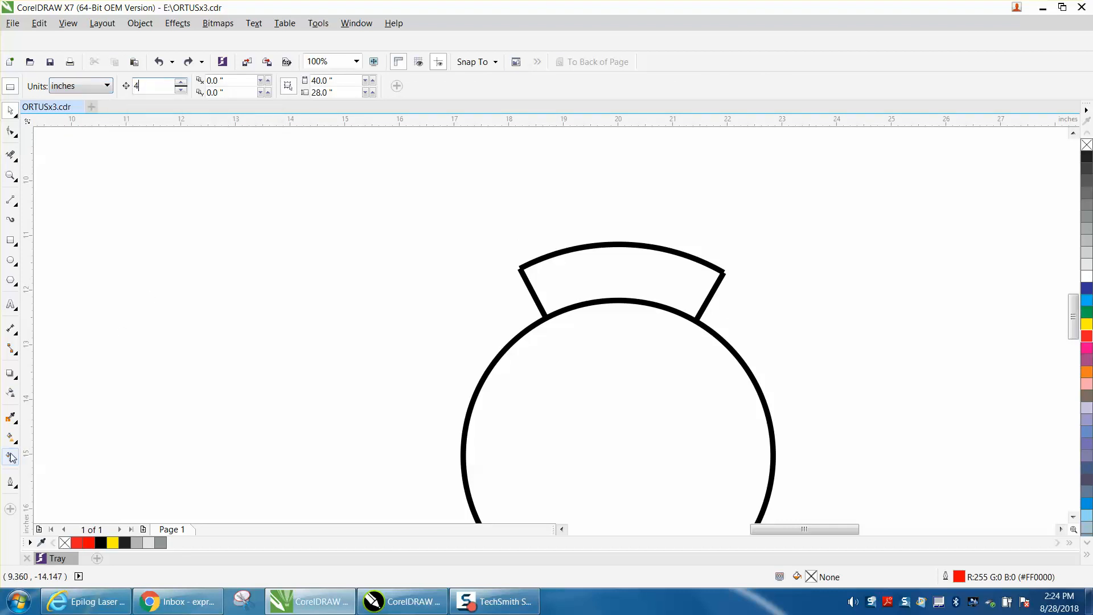
pyautogui.click(621, 279)
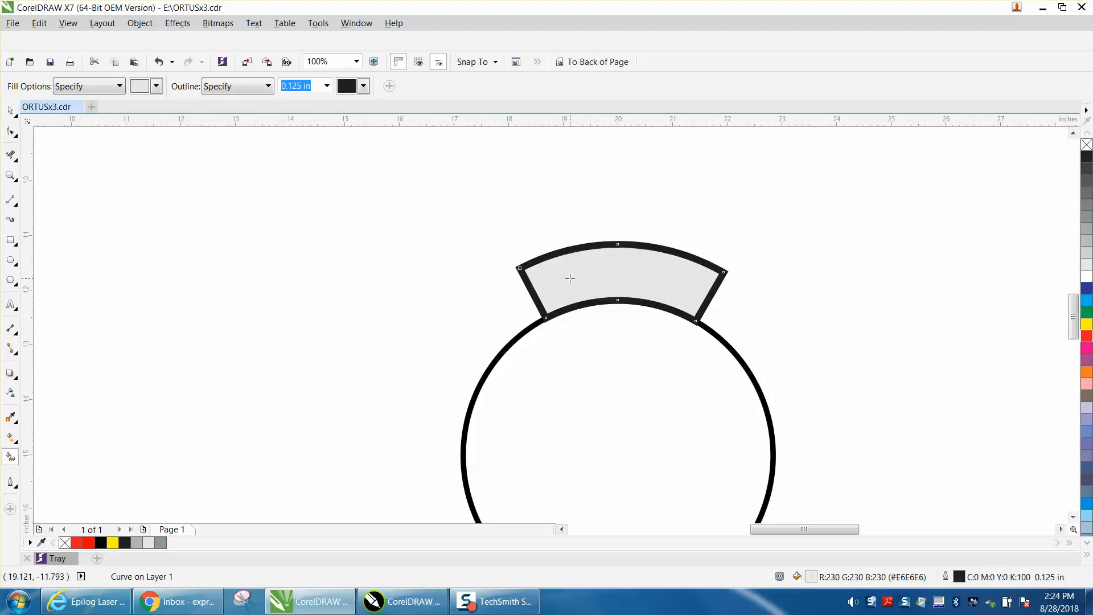
pyautogui.moveTo(617, 279); pyautogui.dragTo(837, 282)
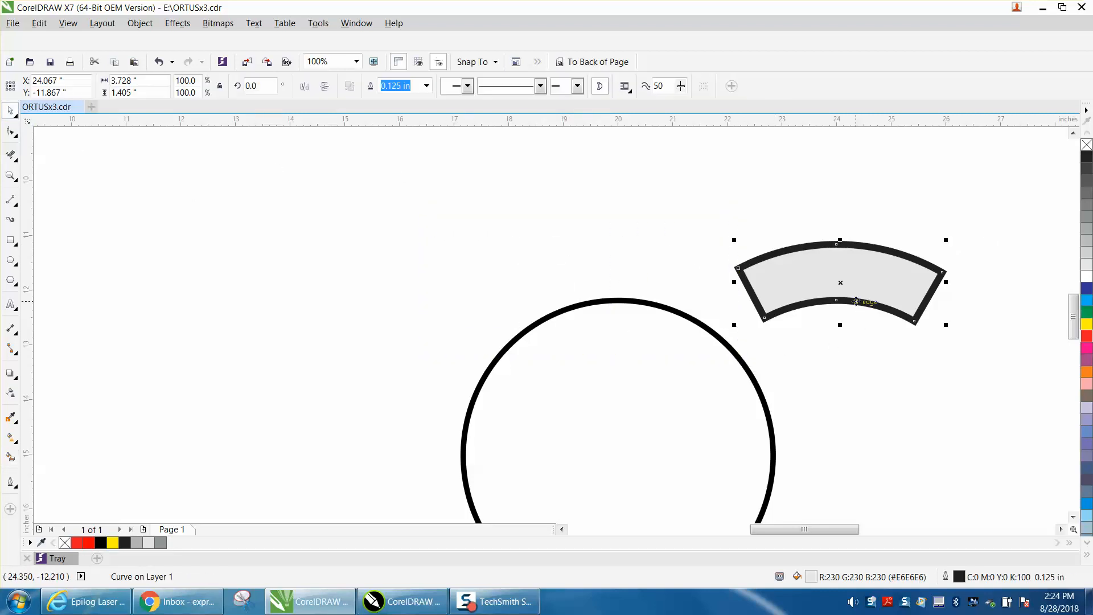
pyautogui.moveTo(840, 282); pyautogui.dragTo(621, 282)
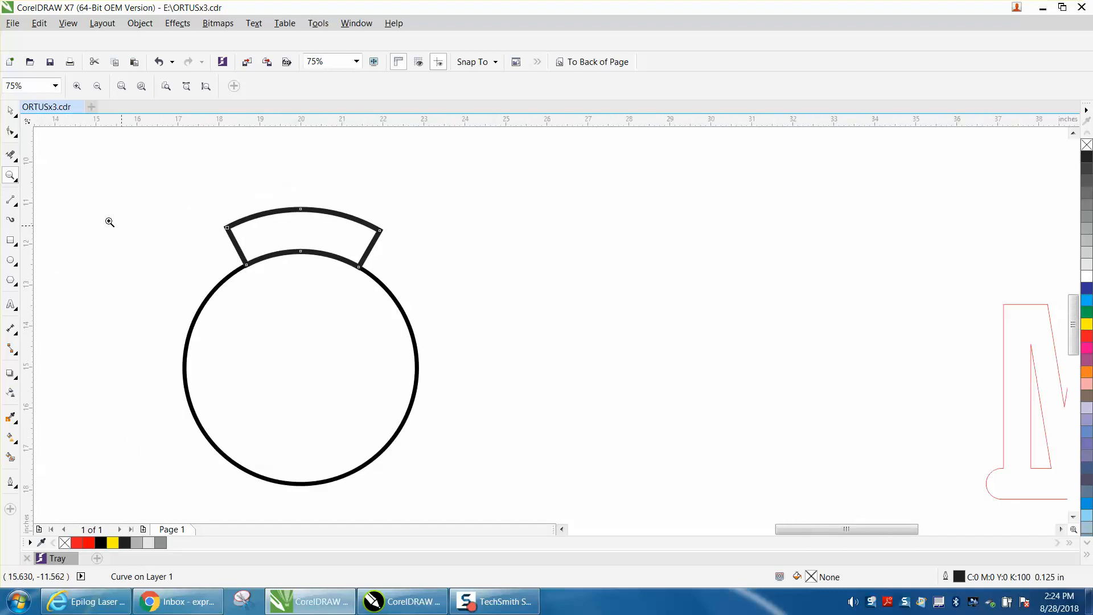
# Zoom in on the band and select the closed outline's six nodes with the Shape tool.
pyautogui.moveTo(109, 221); pyautogui.dragTo(335, 392)
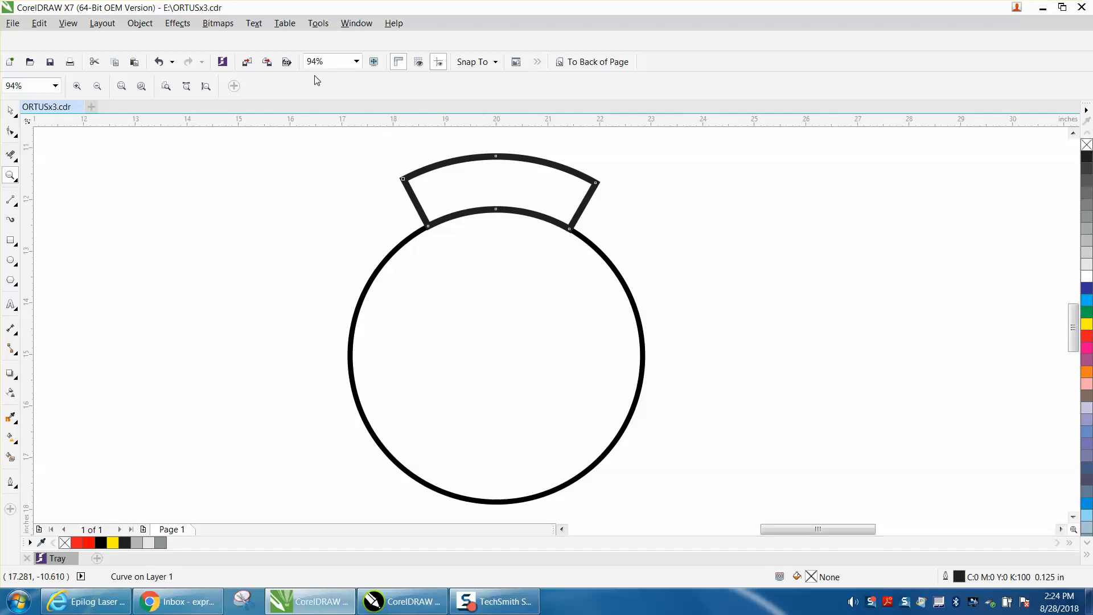
pyautogui.click(355, 23)
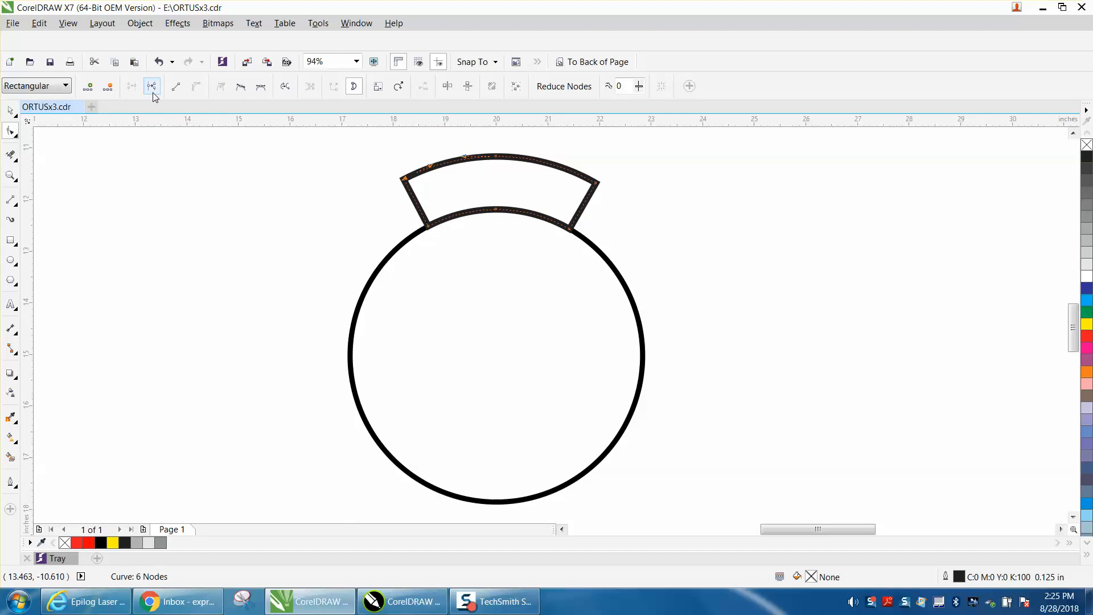
pyautogui.moveTo(151, 87)
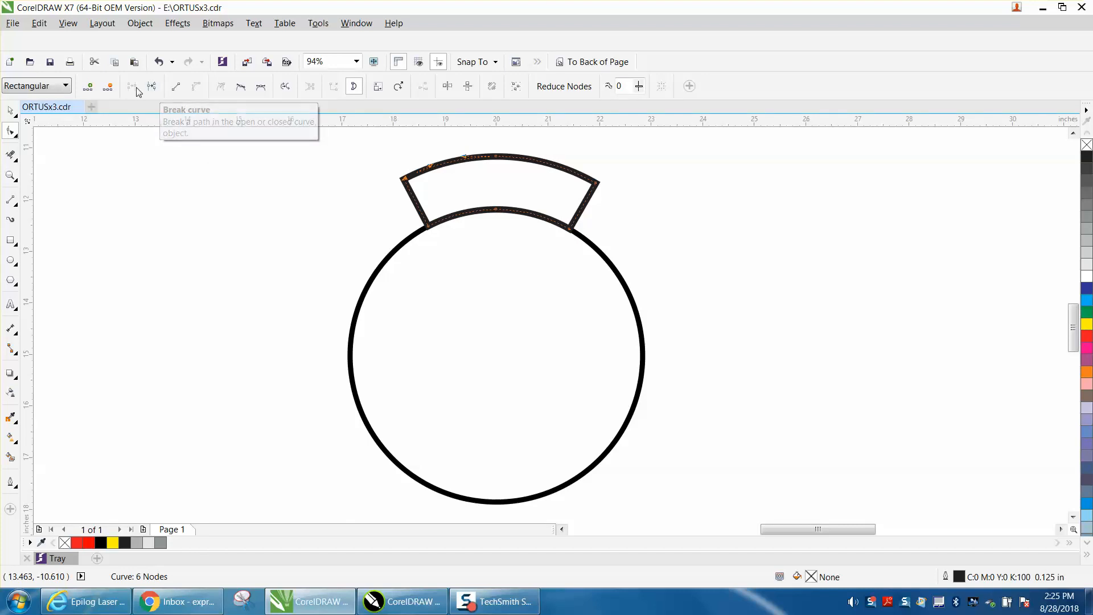